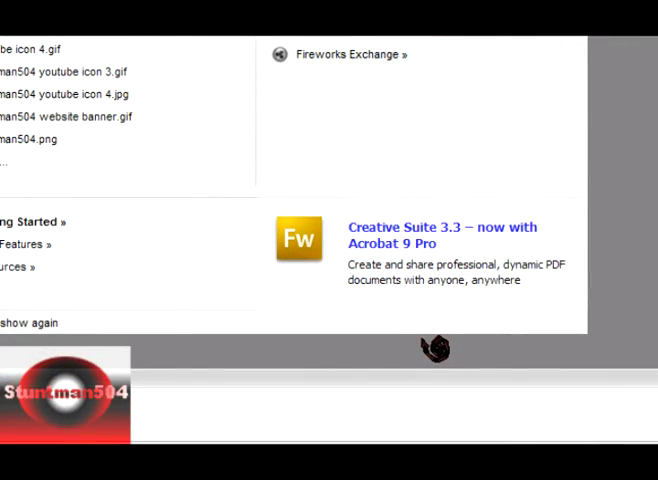
pyautogui.moveTo(210, 192)
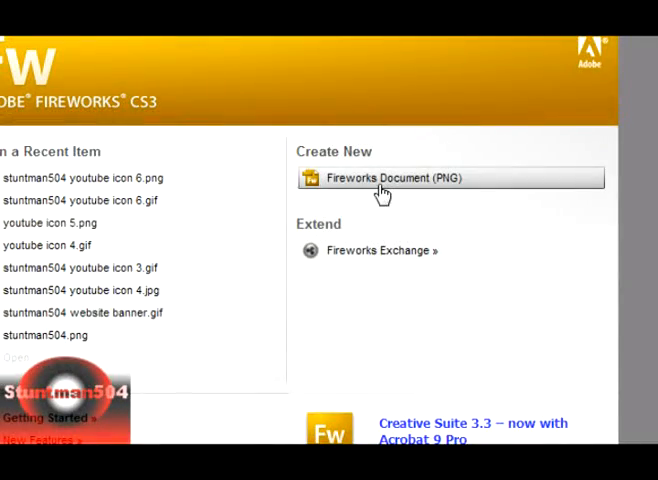
# Create a new Fireworks document with a white 100 x 75 pixel canvas.
pyautogui.click(384, 176)
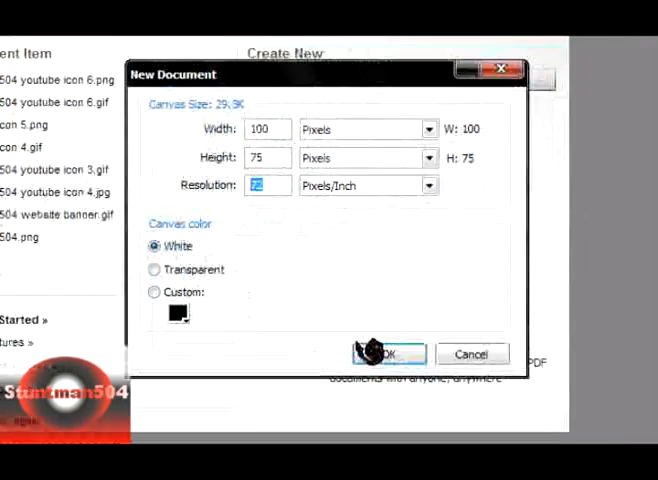
pyautogui.click(388, 354)
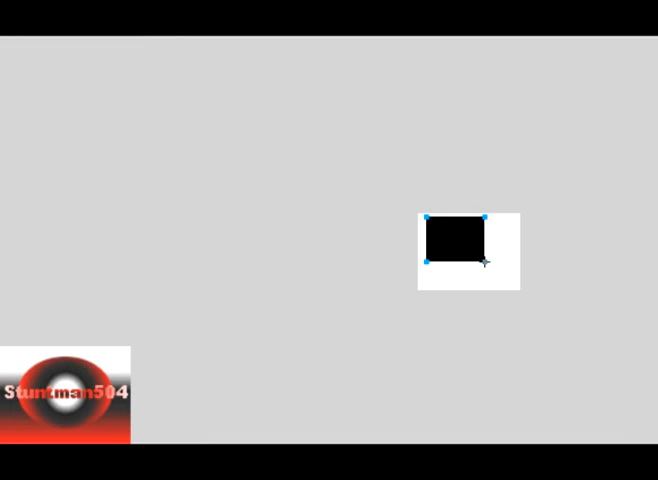
# Fill the canvas-covering rectangle with a linear gradient whose stop is red #FF0000.
pyautogui.click(312, 428)
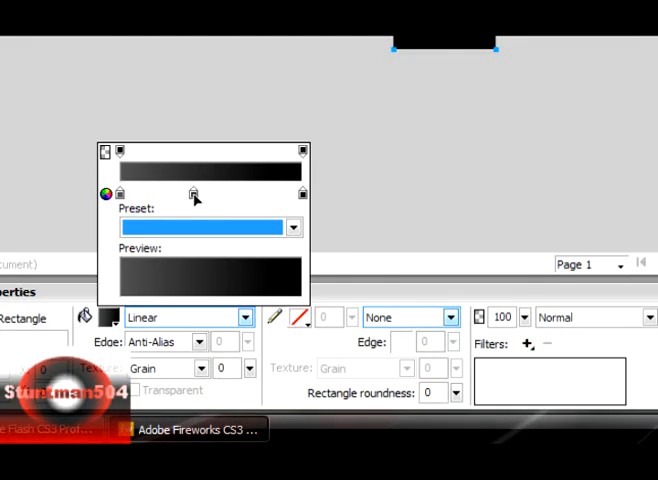
pyautogui.click(104, 192)
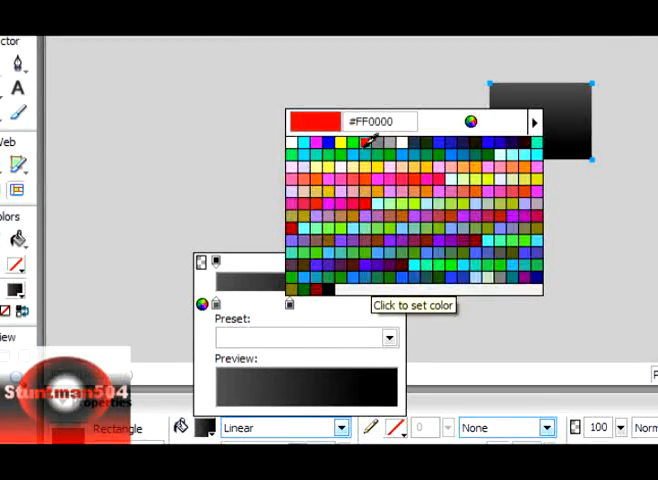
pyautogui.click(336, 190)
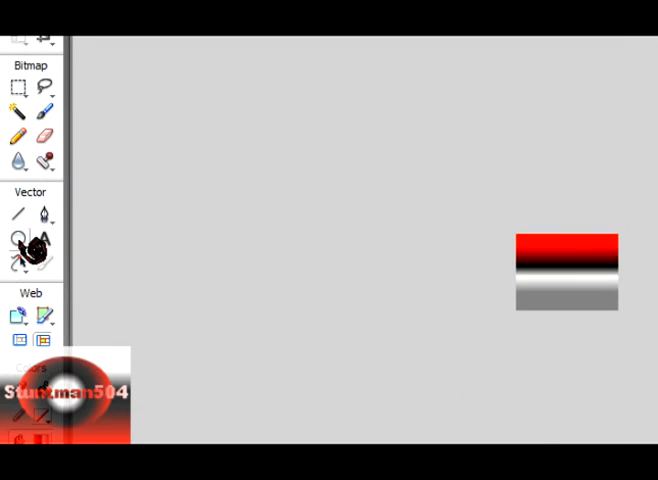
pyautogui.moveTo(18, 258)
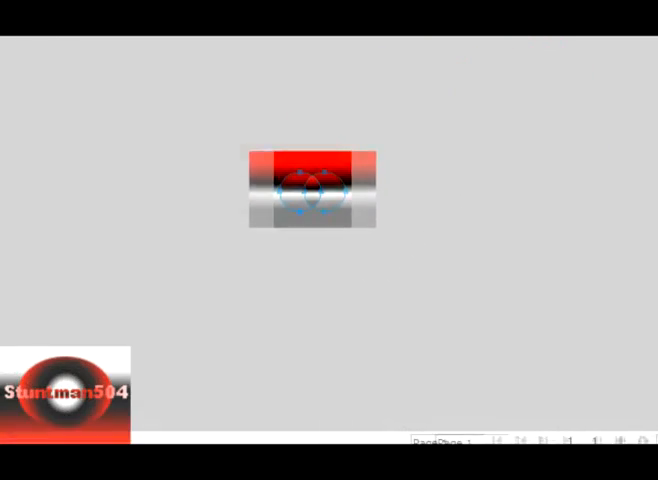
# Give the shape over the red background a Starburst gradient fill.
pyautogui.click(174, 316)
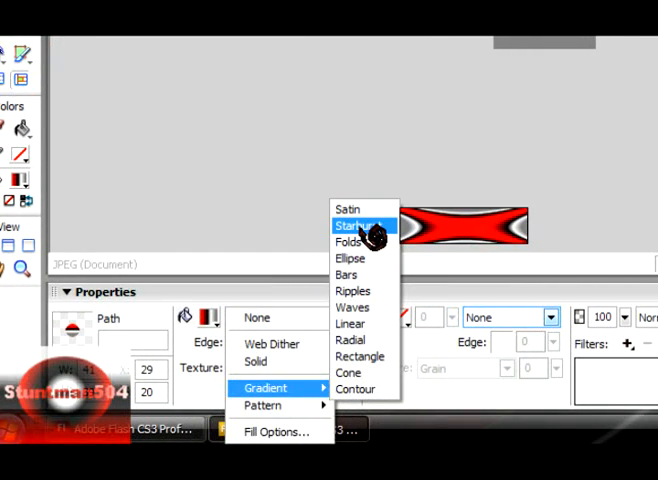
pyautogui.click(352, 224)
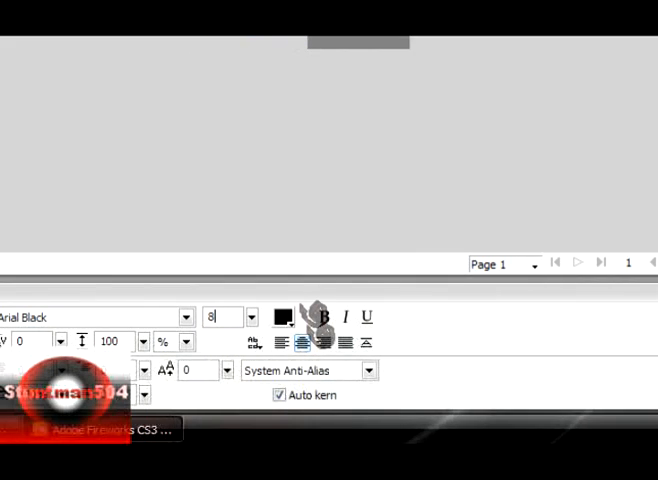
# Add the caption text with a Bars gradient fill and recolour one gradient stop.
pyautogui.click(284, 316)
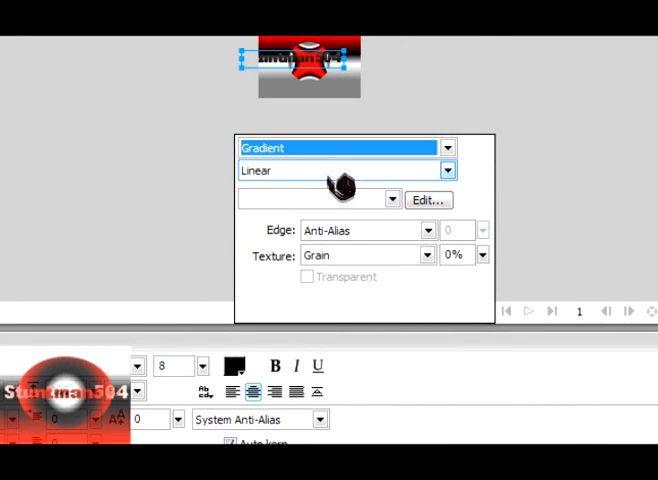
pyautogui.click(448, 170)
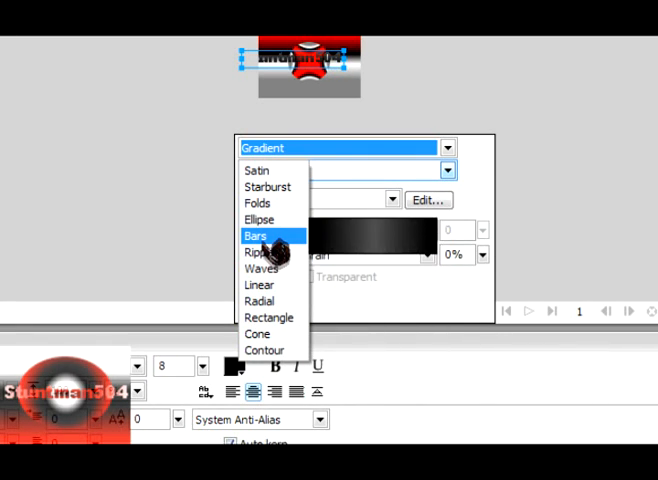
pyautogui.click(256, 236)
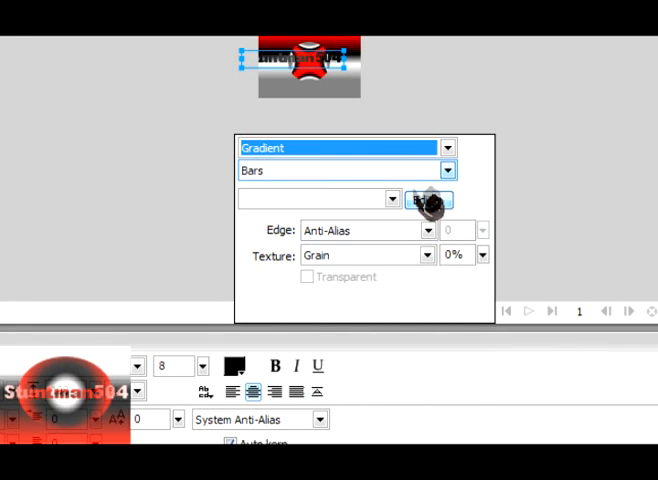
pyautogui.click(428, 200)
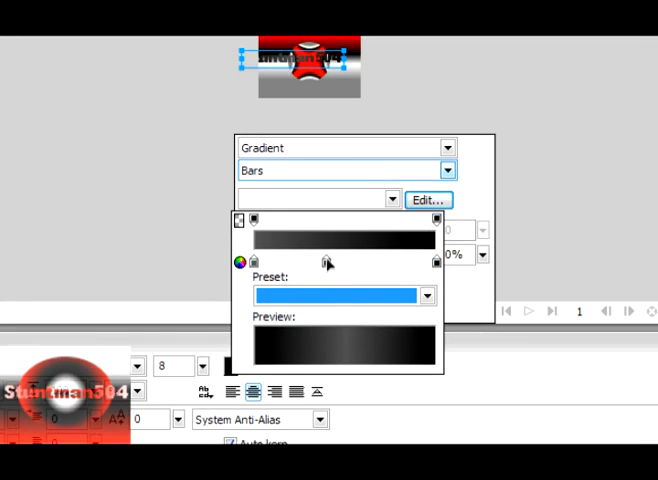
pyautogui.click(240, 262)
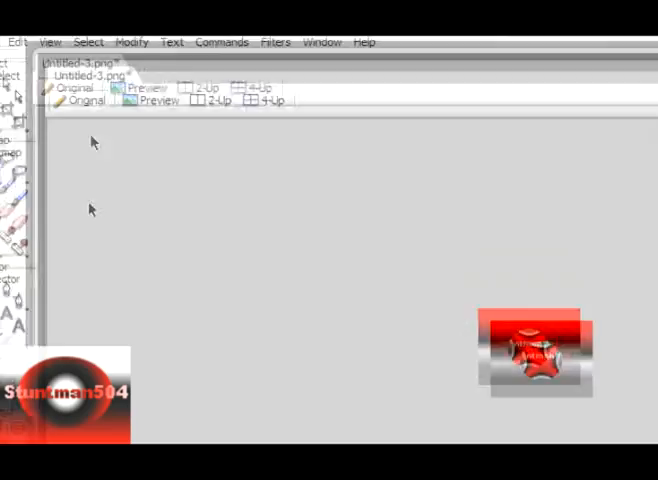
# Save the icon as a JPEG named 'stuntman504.jpg' via Save As.
pyautogui.click(14, 48)
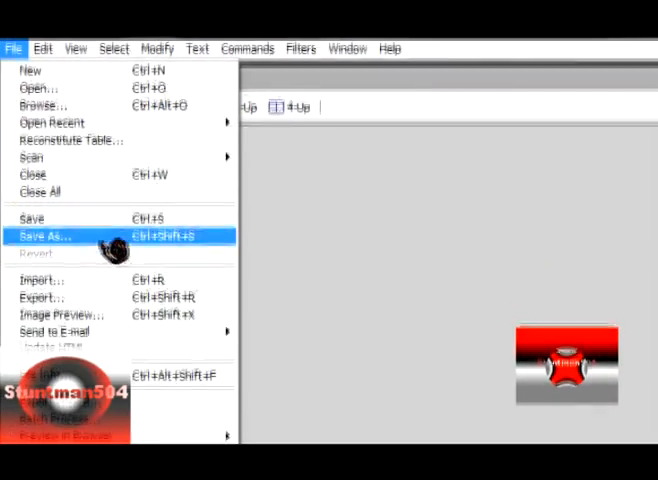
pyautogui.click(44, 236)
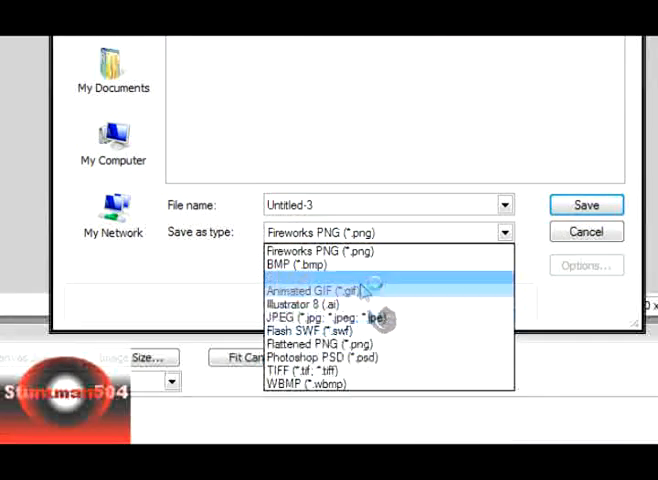
pyautogui.click(316, 290)
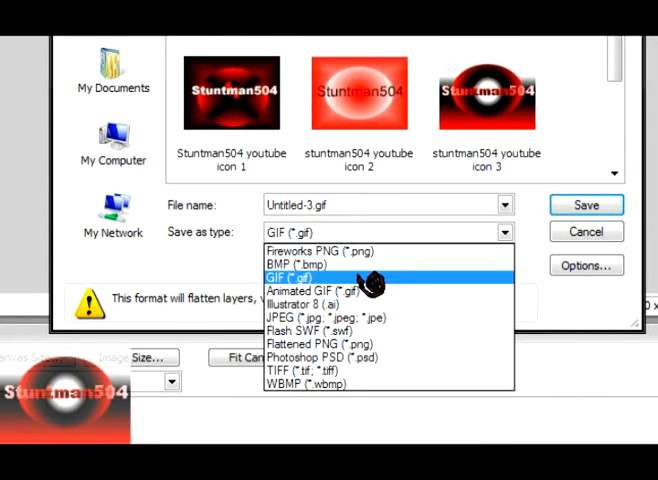
pyautogui.moveTo(356, 290)
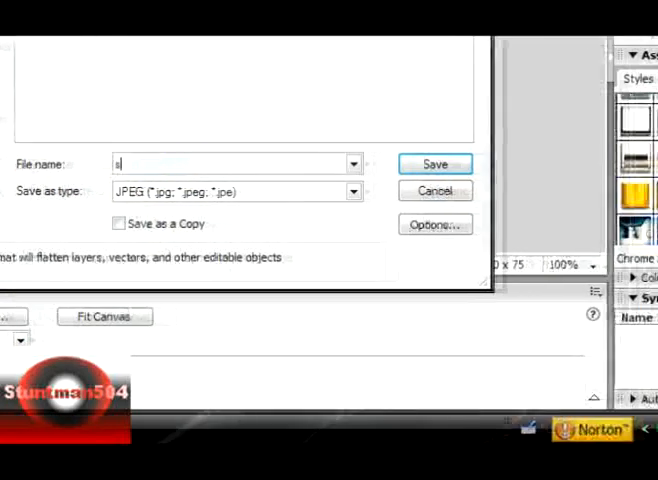
pyautogui.write('stuntman504 youtube icon 7')
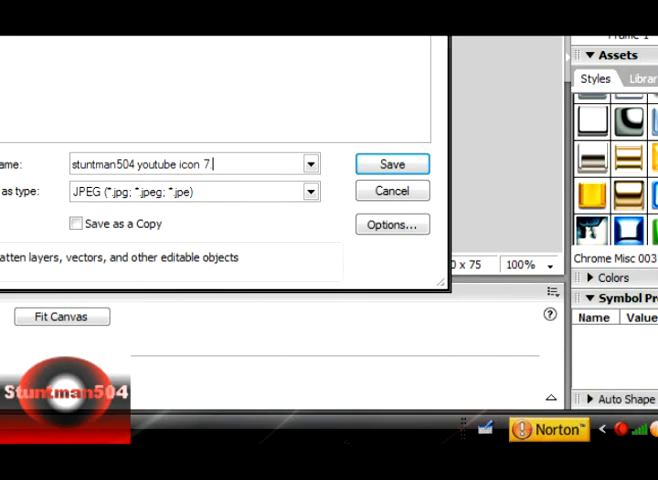
pyautogui.write('.jpg')
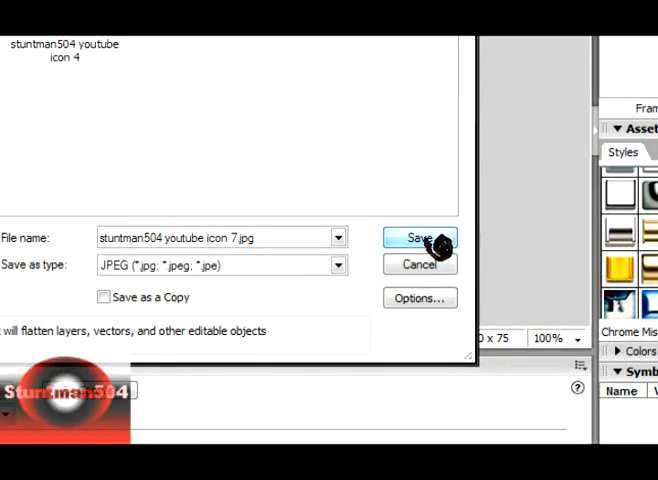
pyautogui.click(420, 236)
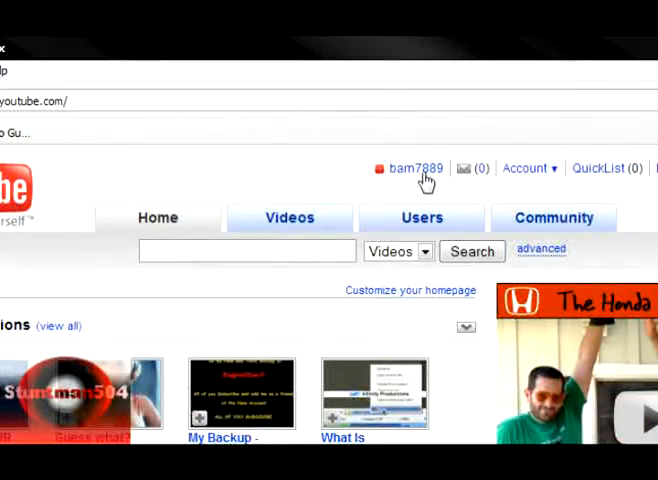
# Go to Edit Channel > Personal Profile and delete the current profile picture.
pyautogui.click(412, 168)
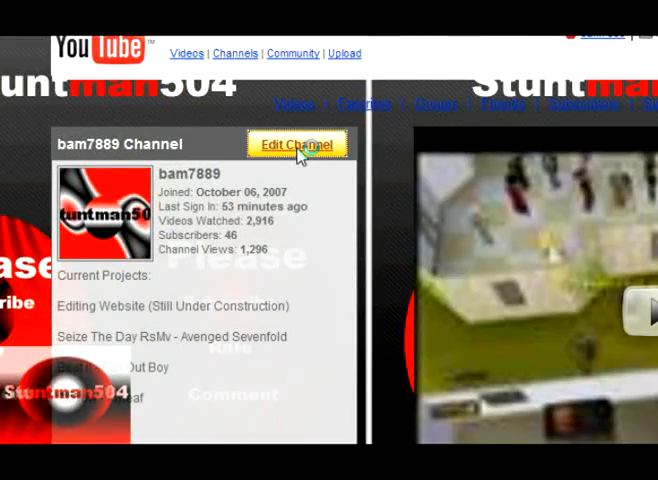
pyautogui.click(296, 144)
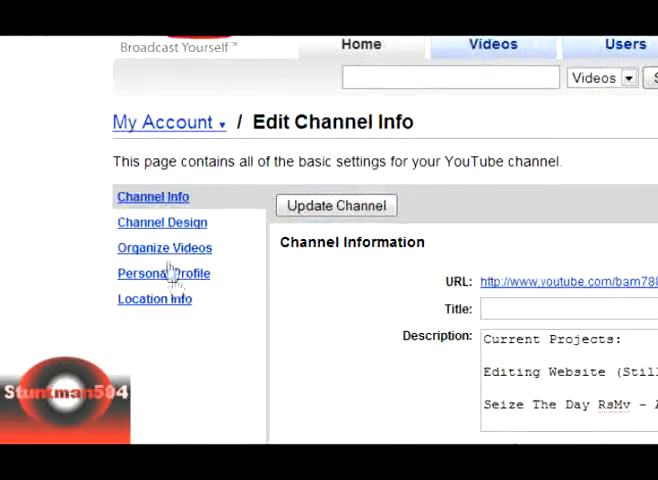
pyautogui.click(164, 272)
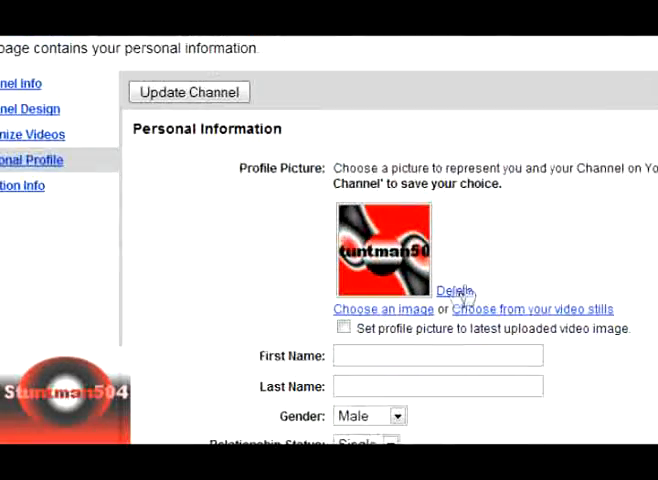
pyautogui.click(454, 292)
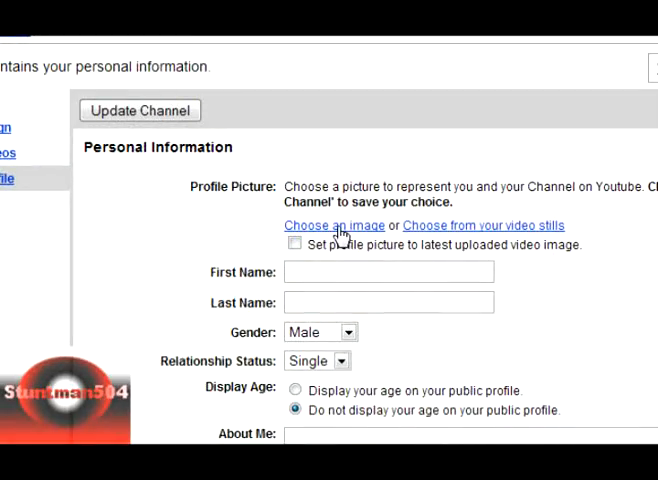
# Choose the saved JPEG icon as the new profile image to upload.
pyautogui.click(334, 224)
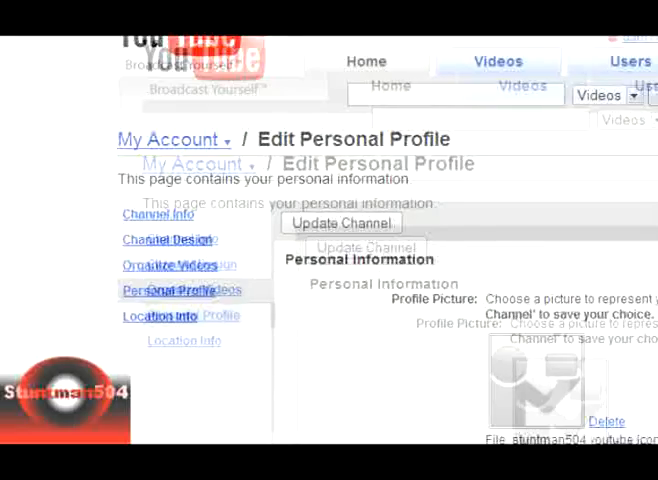
pyautogui.scroll(-3)
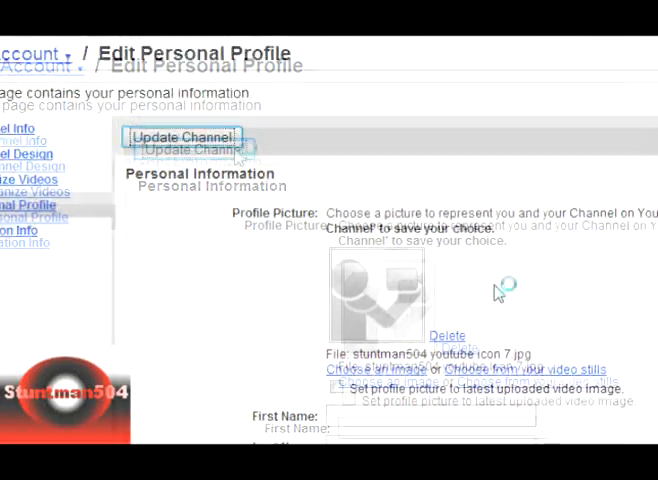
pyautogui.scroll(-3)
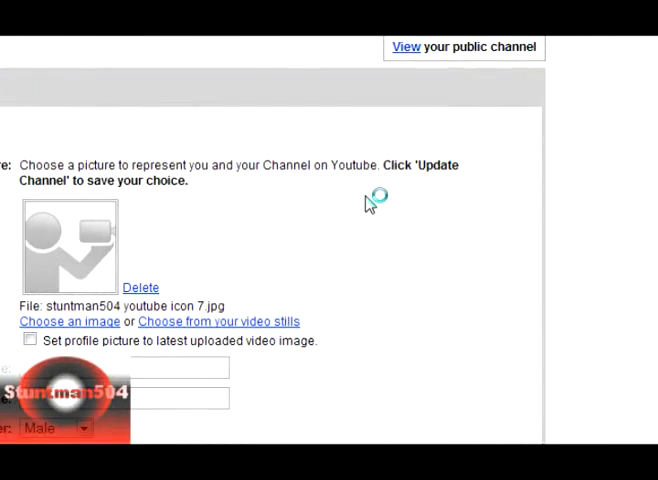